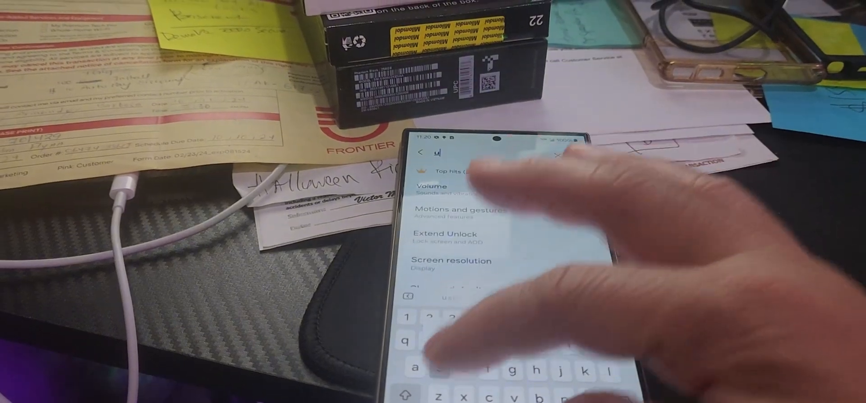
- Search Settings with 'sb' and switch on USB debugging in Developer options
text(sb)
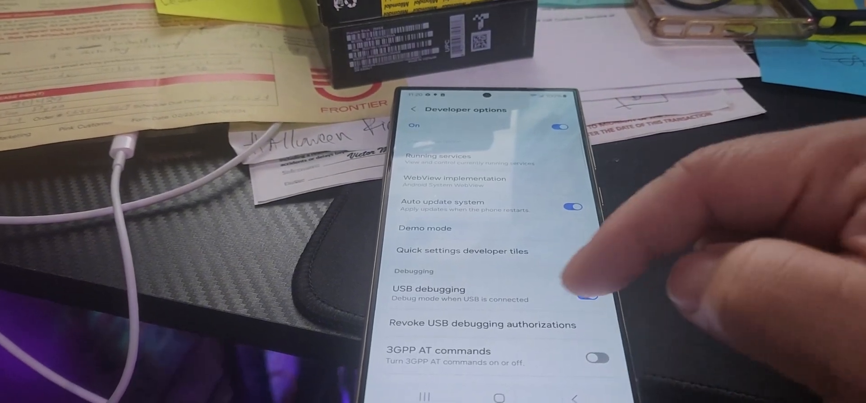
click(588, 296)
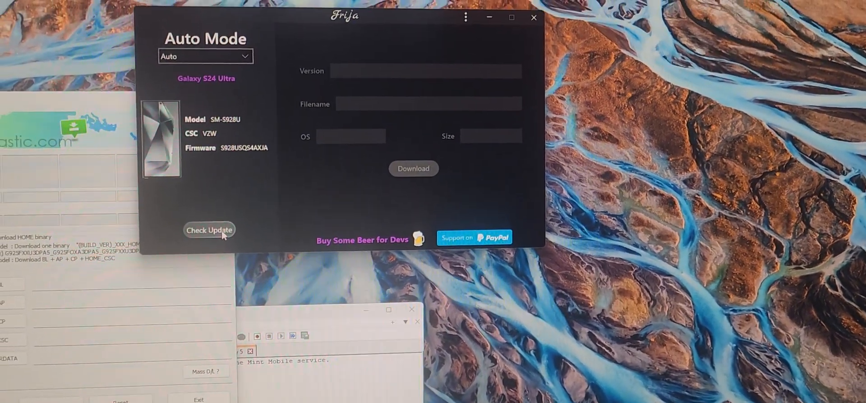
click(209, 229)
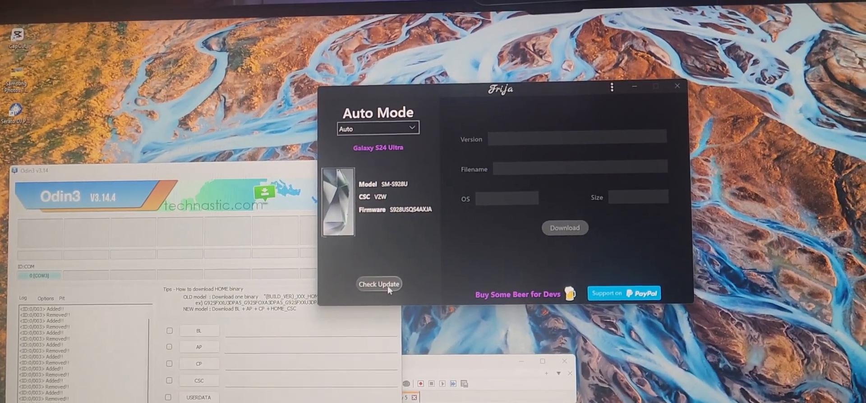
click(379, 284)
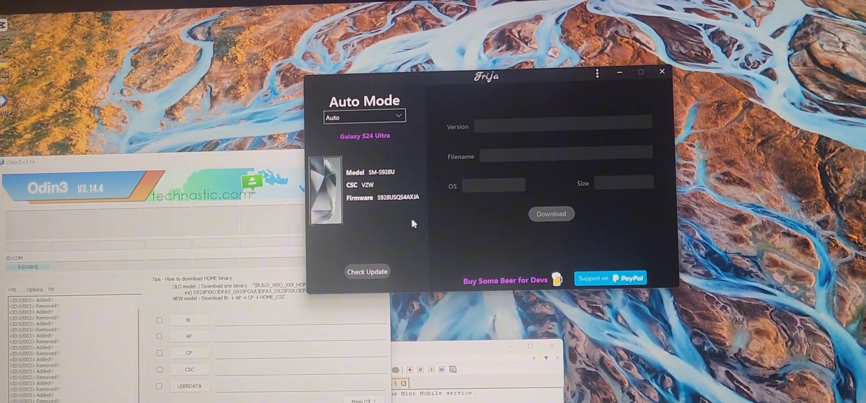
- Switch Frija to Manual mode and check for SM-S928U1 / XAA firmware updates
click(364, 117)
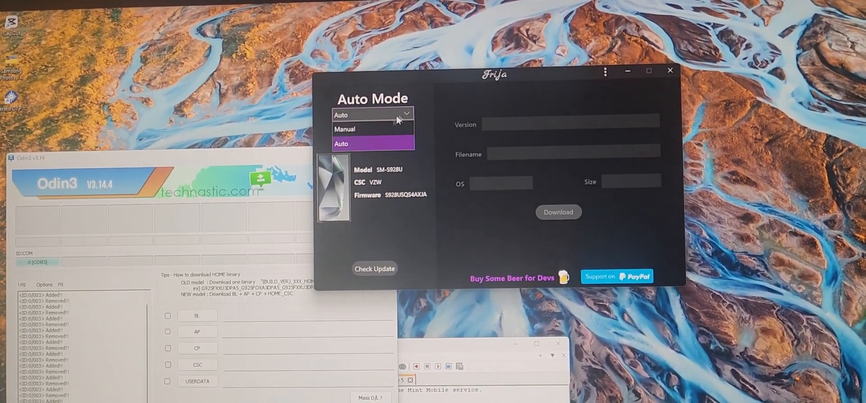
click(345, 128)
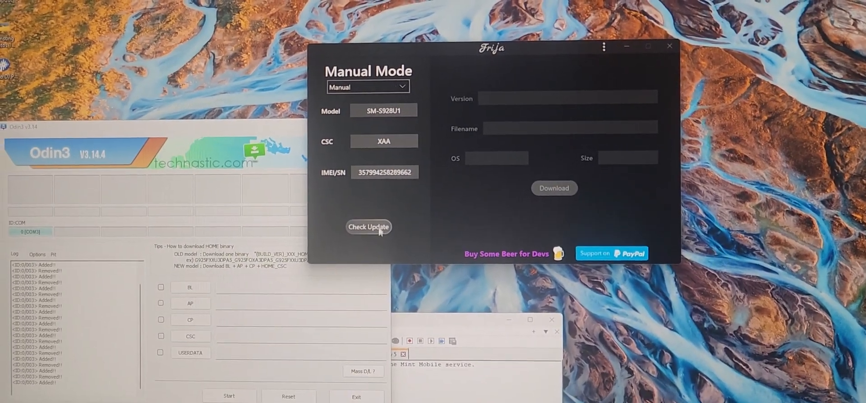
click(369, 227)
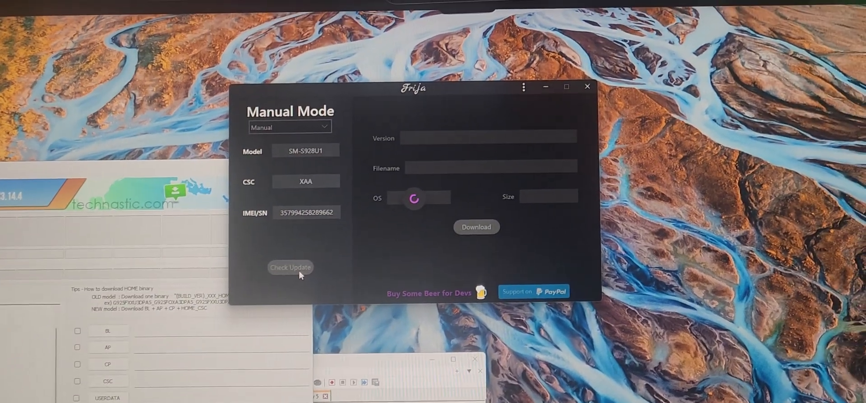
click(290, 267)
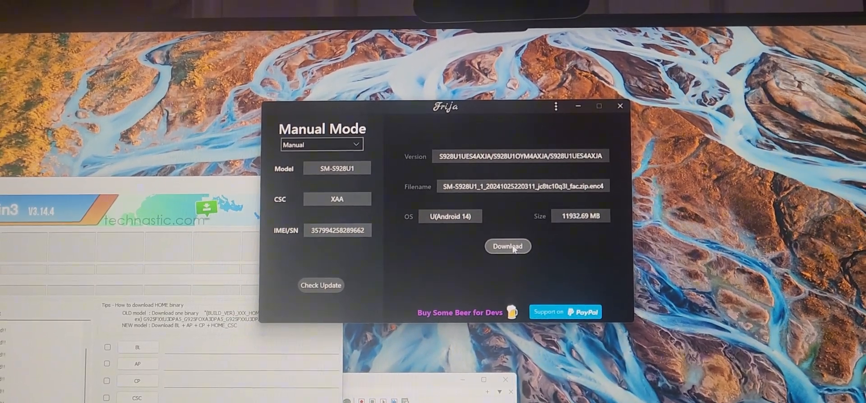
- Download the SM-S928U1 Android 14 firmware package and choose where to save it
click(507, 246)
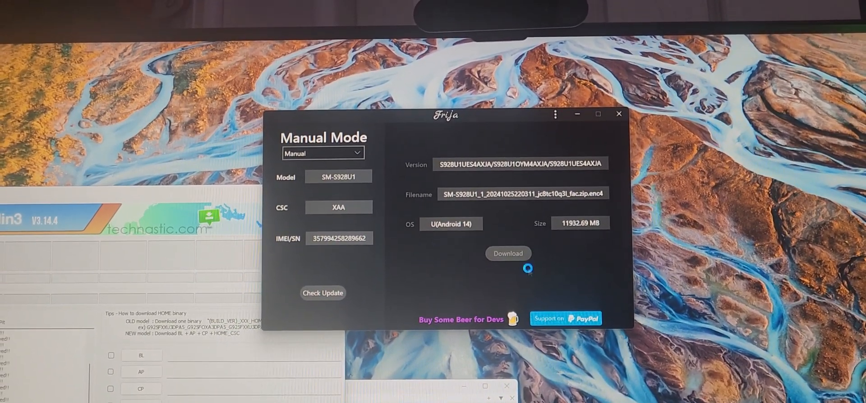
click(507, 254)
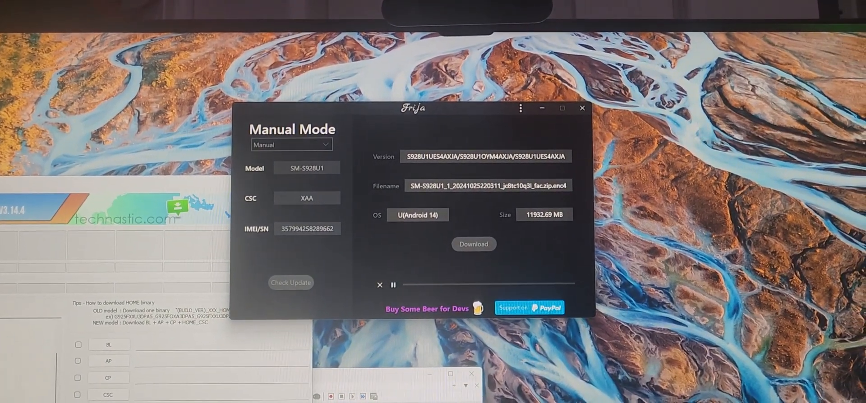
click(473, 244)
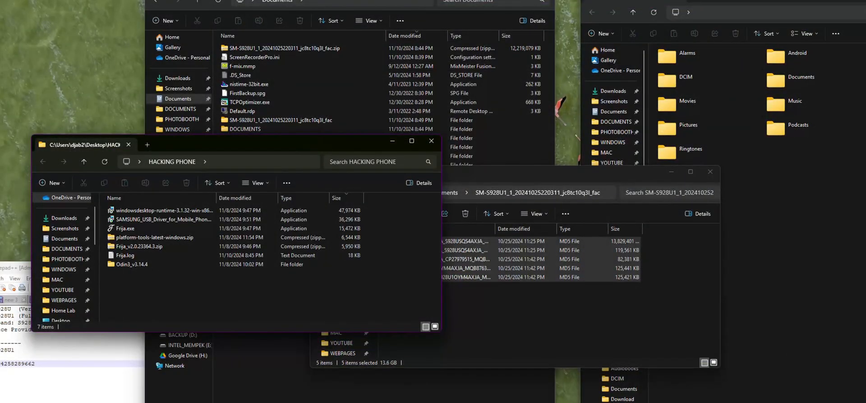
mouse_move(131, 264)
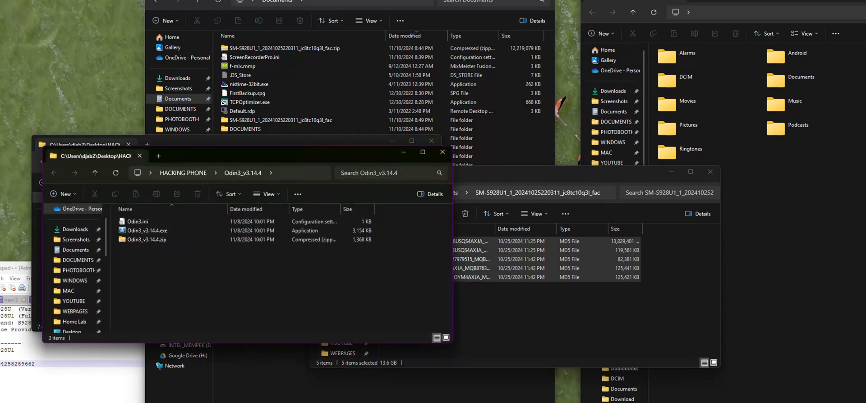
- Launch Odin3_v3.14.4.exe from its folder and dismiss the account-deletion warning
click(146, 239)
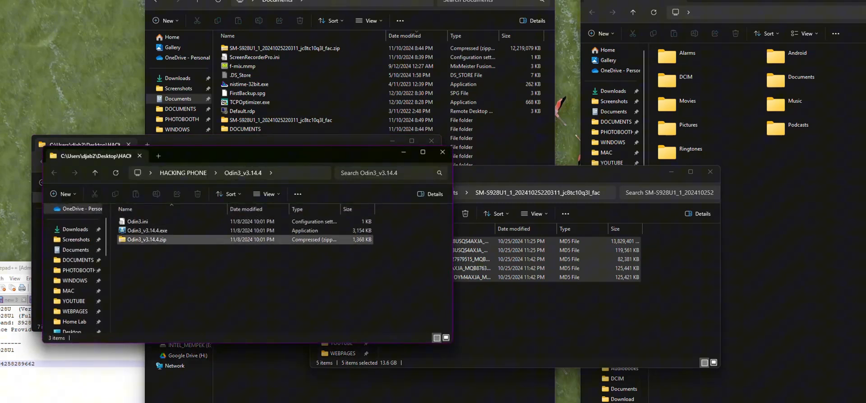
right_click(148, 231)
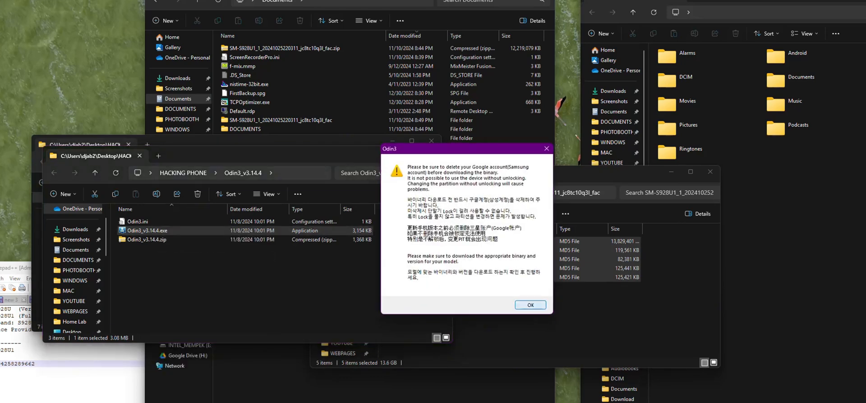
click(529, 304)
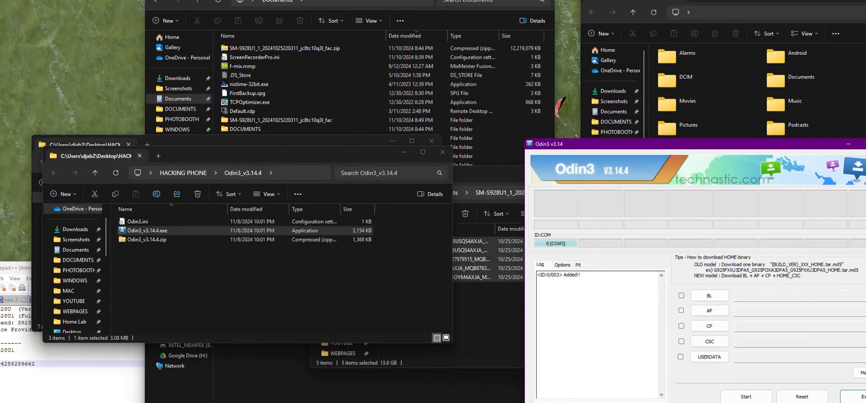
click(710, 296)
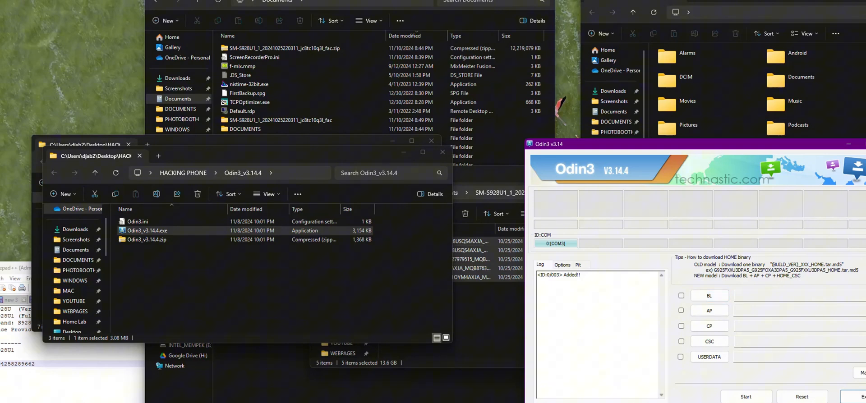
- Load the first firmware file from the SM-S928U1 folder and pass its MD5 check
click(710, 296)
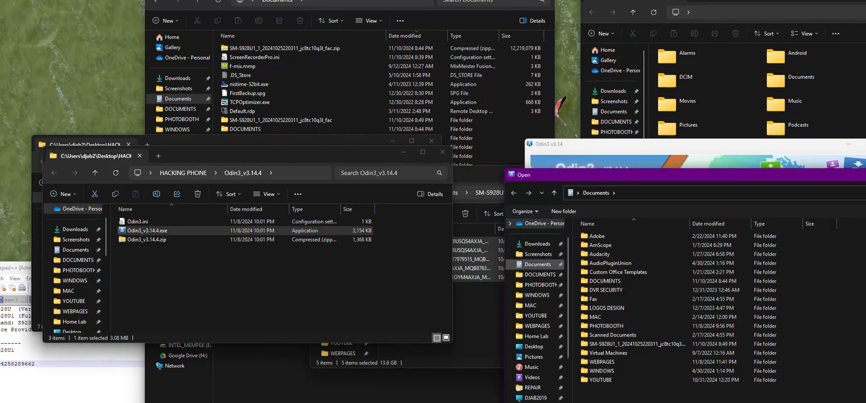
click(636, 344)
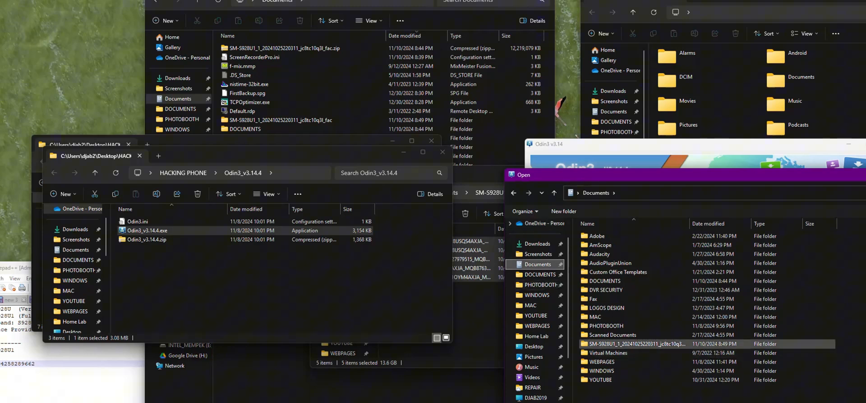
double_click(637, 343)
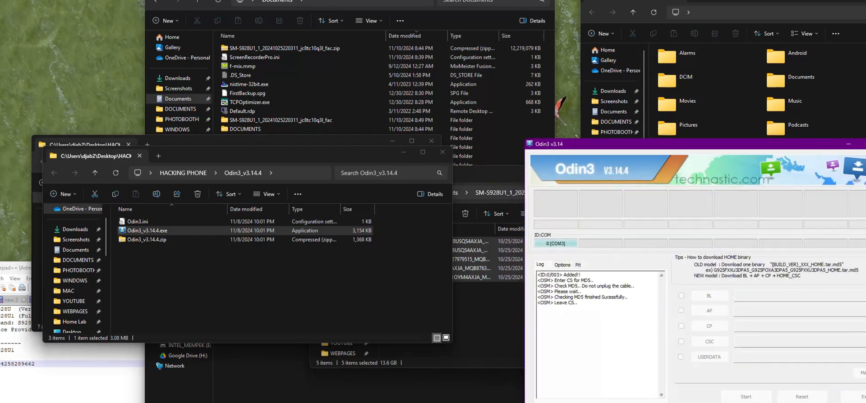
click(681, 295)
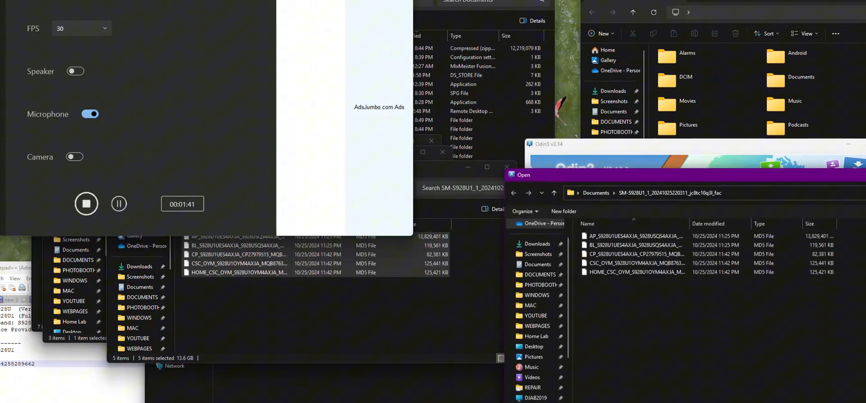
- Load the matching .tar.md5 files into the AP, CP and CSC slots
click(635, 254)
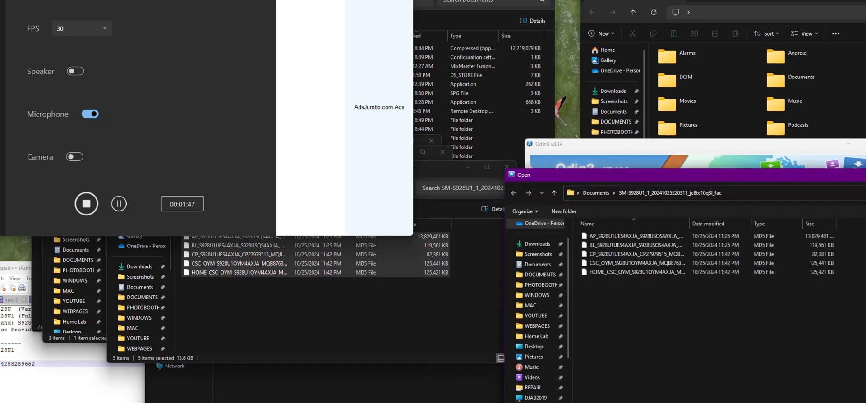
click(635, 263)
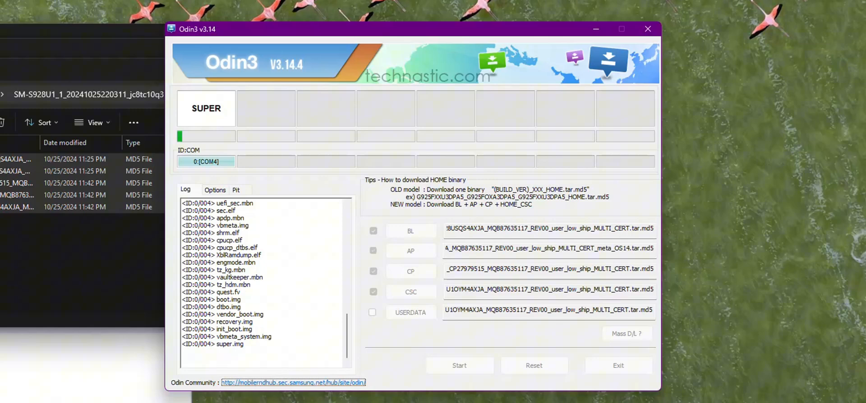
- Start the Odin3 flash and let it write partitions through super.img
click(459, 365)
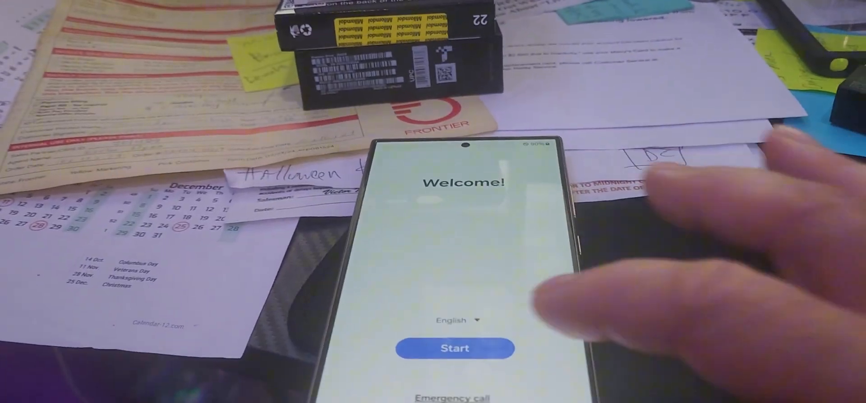
- Tap Start on the phone's Welcome screen
click(455, 349)
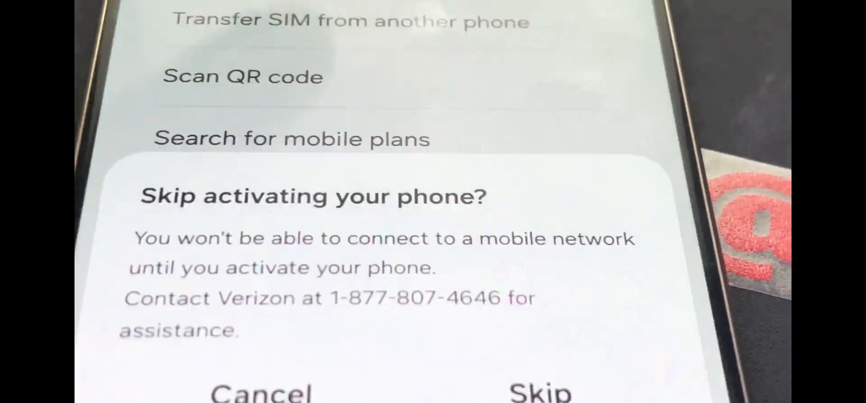
- Skip activation, defer mobile network setup, and begin copying apps and data
click(540, 389)
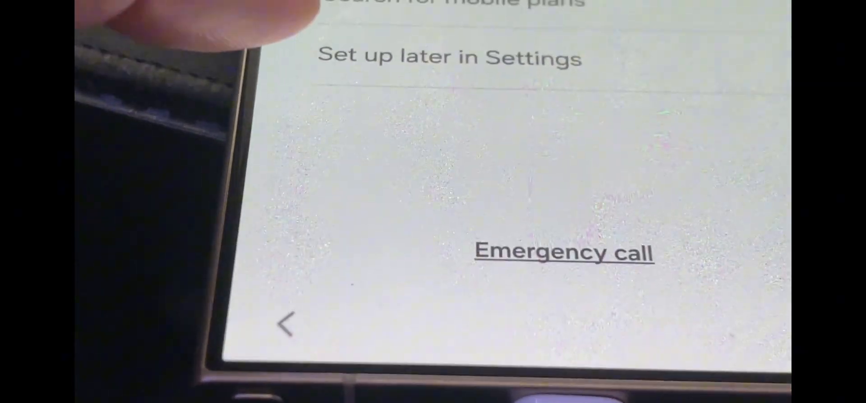
click(449, 57)
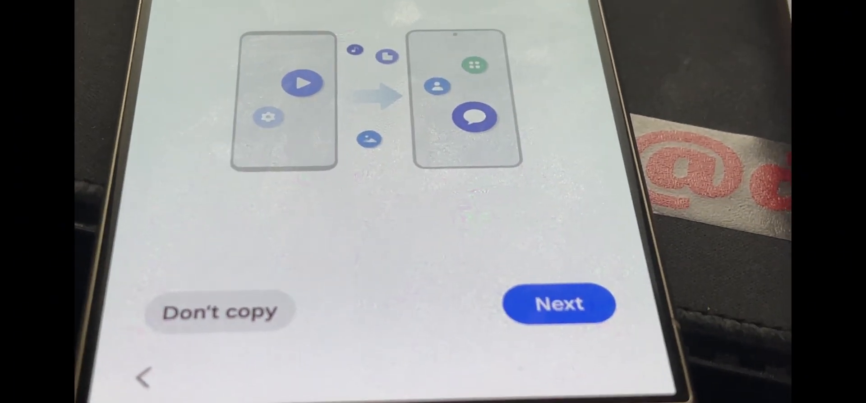
click(559, 305)
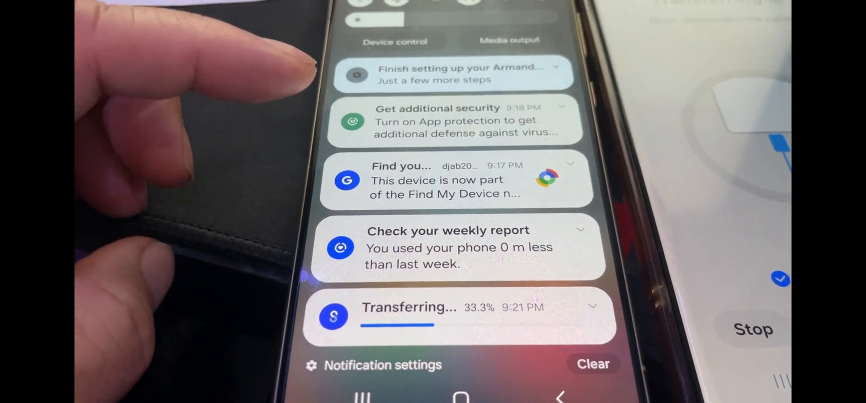
- Check SIM manager showing no SIM, then open About phone to confirm model SM-S928U1
scroll(down, 3)
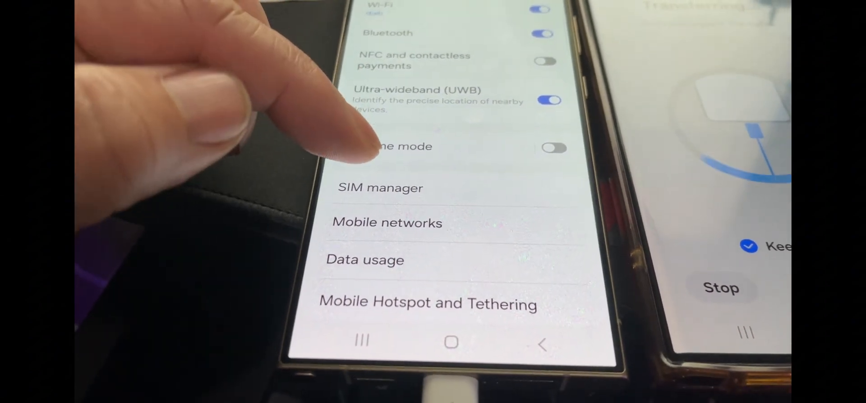
click(380, 188)
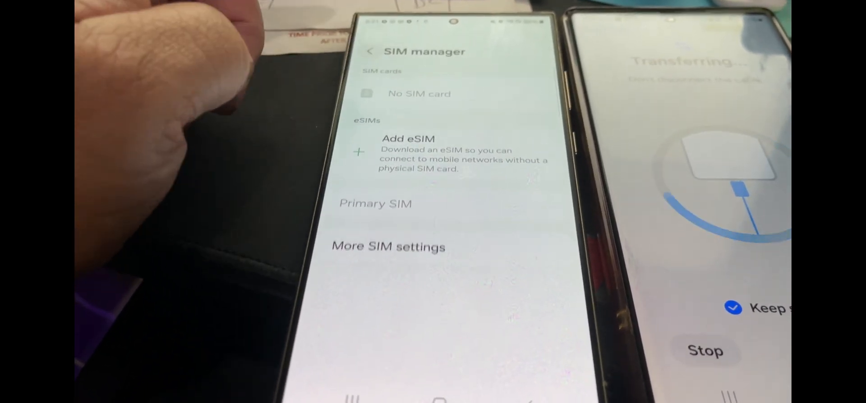
click(369, 51)
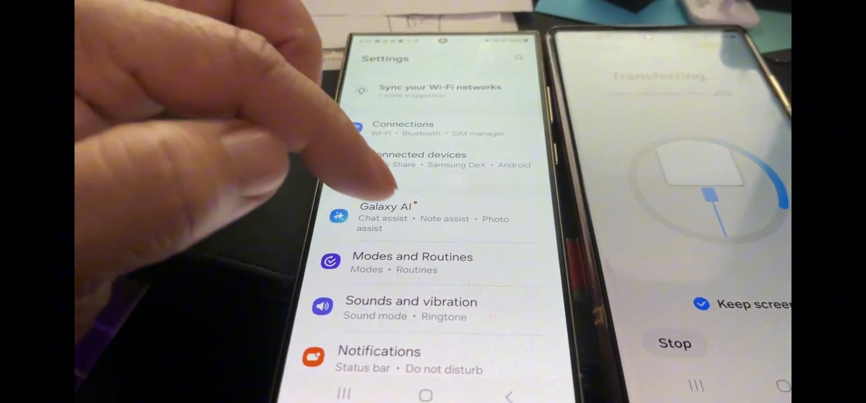
scroll(down, 3)
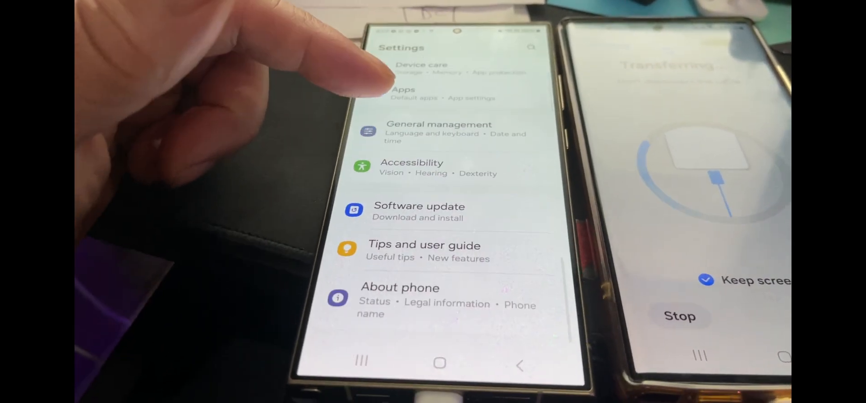
click(400, 287)
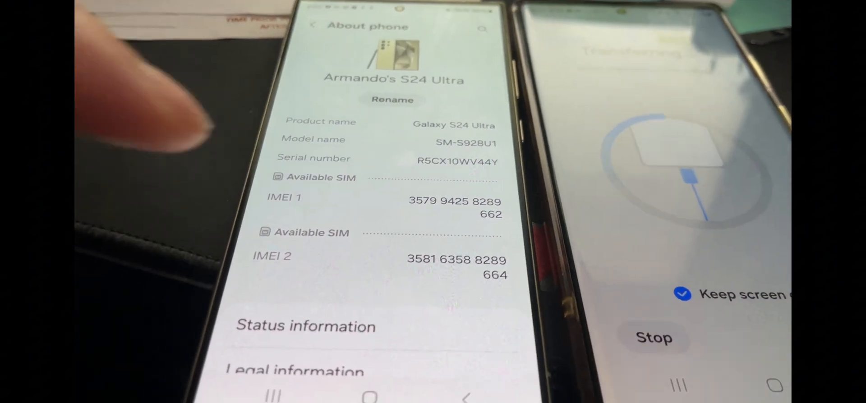
- Open Status information from About phone and scroll to confirm Phone status reads Official
scroll(down, 3)
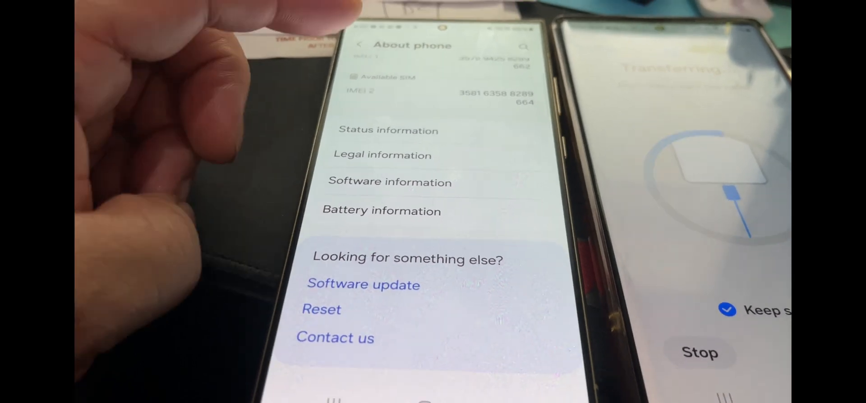
click(388, 130)
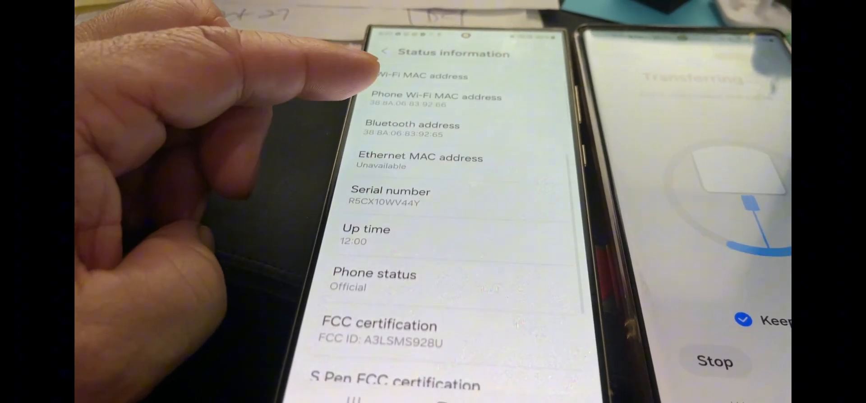
scroll(down, 3)
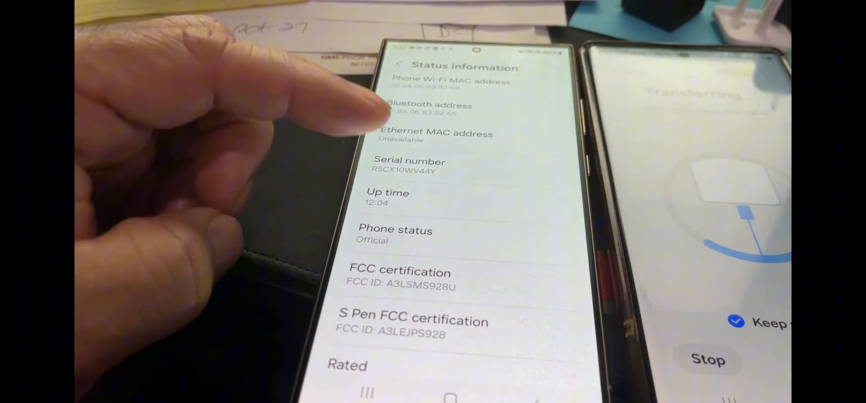
scroll(down, 3)
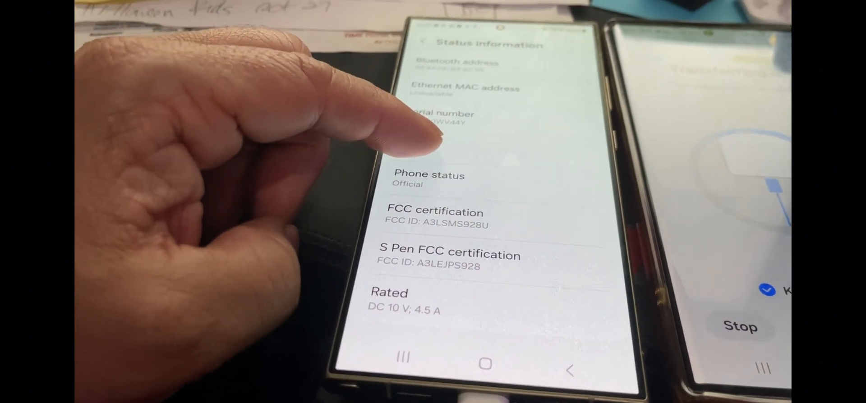
scroll(down, 3)
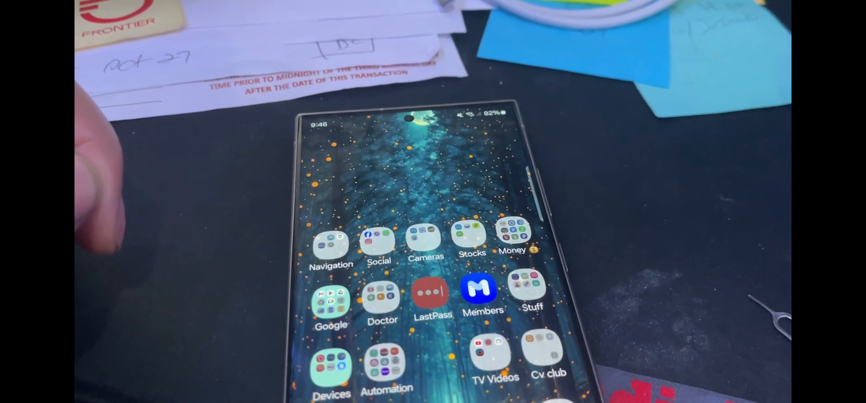
- Under Connections > Mobile networks, check Network mode is 5G/LTE/3G/2G (auto connect)
drag(436, 116, 436, 249)
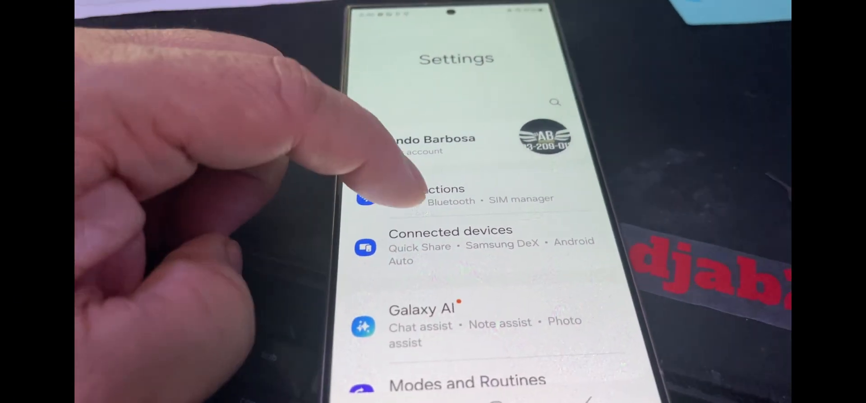
click(436, 195)
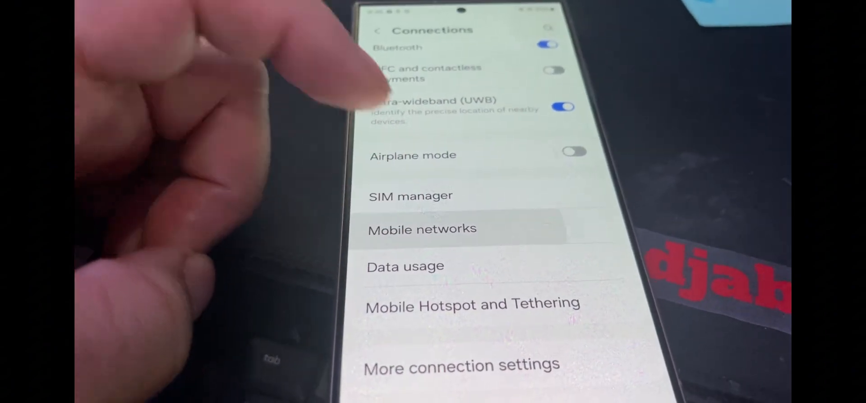
click(422, 229)
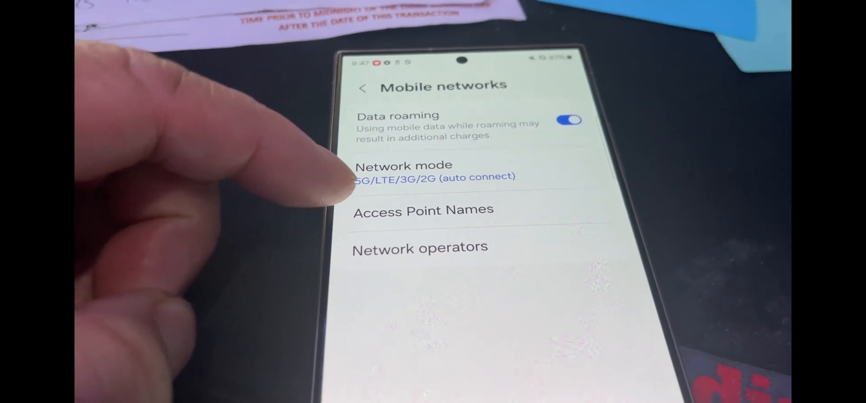
click(424, 210)
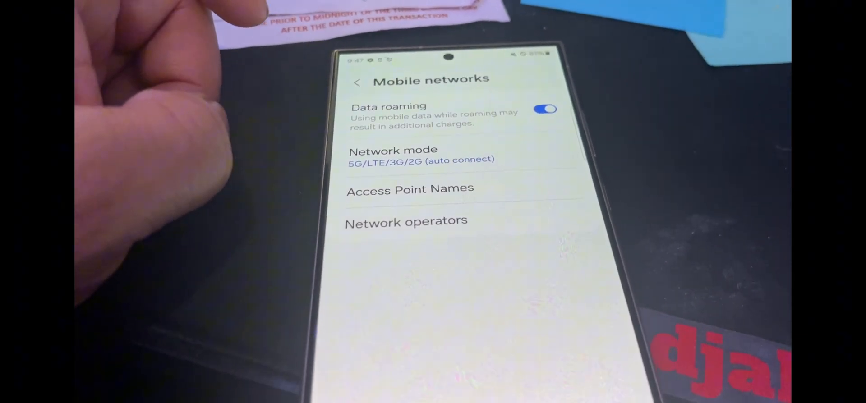
click(406, 220)
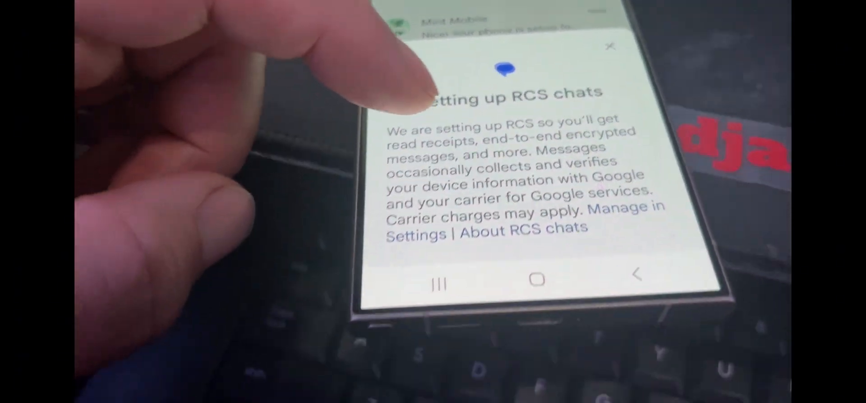
- Close the 'Setting up RCS chats' notice in Google Messages
click(610, 46)
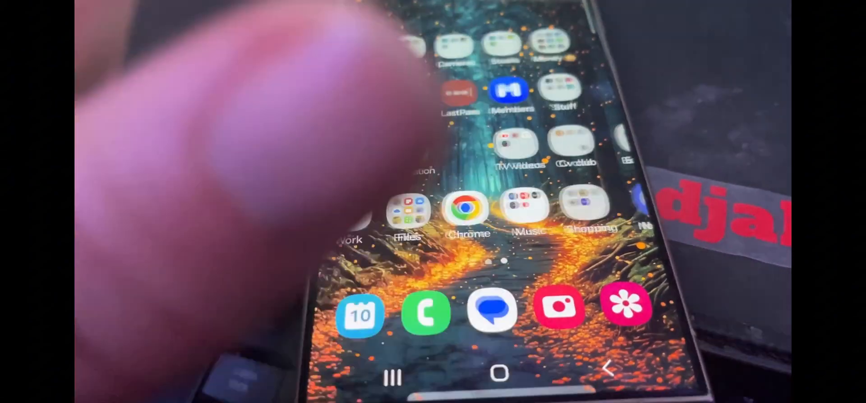
- Launch Chrome, pass the welcome screen, and run Google's speed test
click(467, 209)
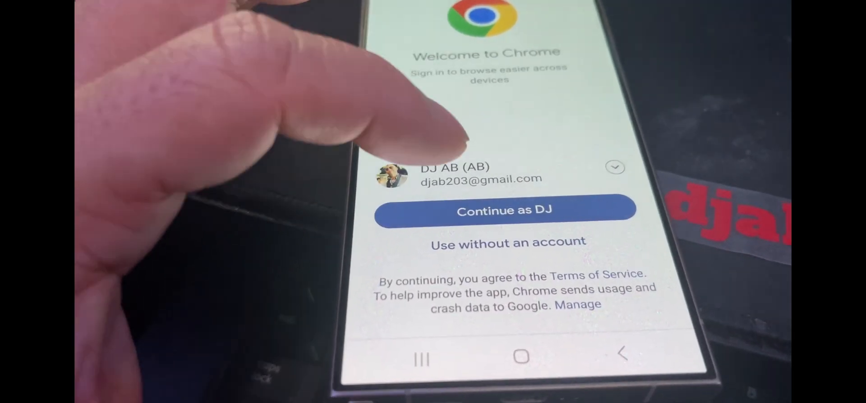
click(504, 210)
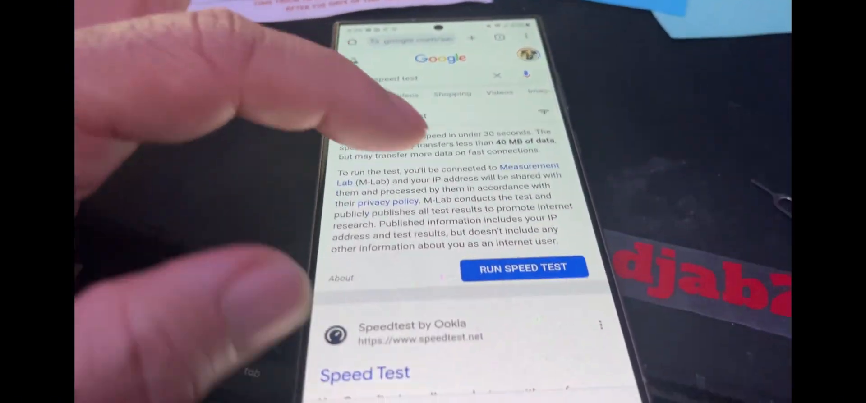
click(524, 268)
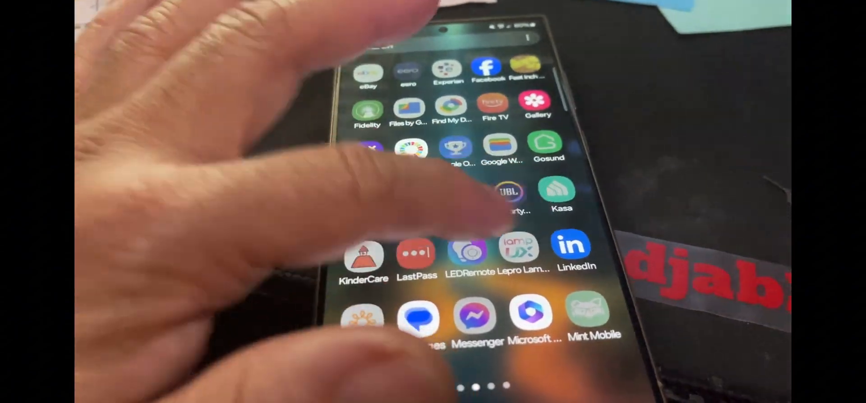
- Scroll the app drawer to the page showing YouTube and Zoom
scroll(down, 3)
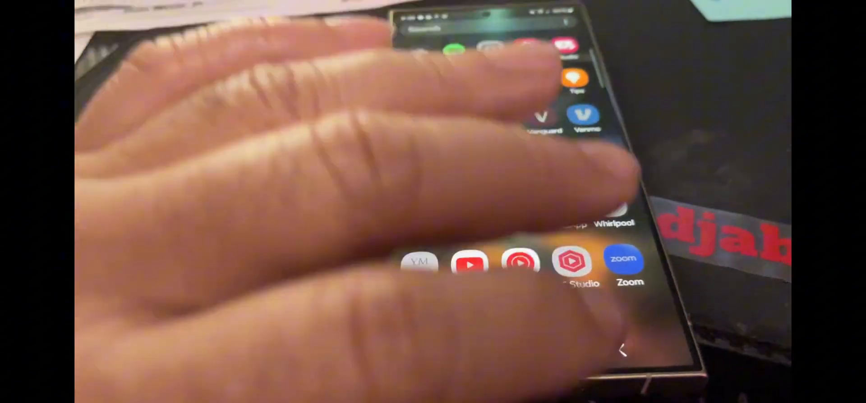